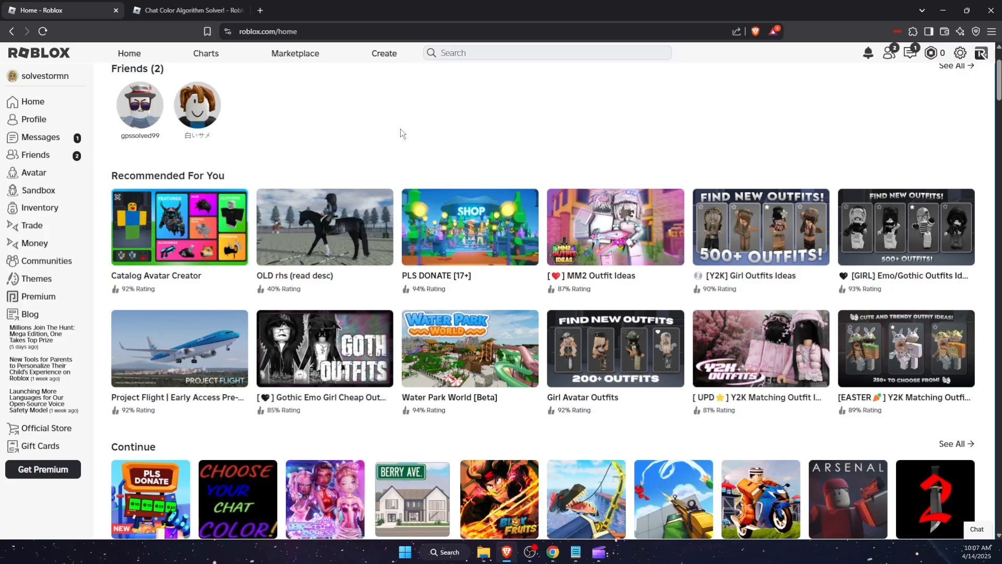
pyautogui.moveTo(432, 151)
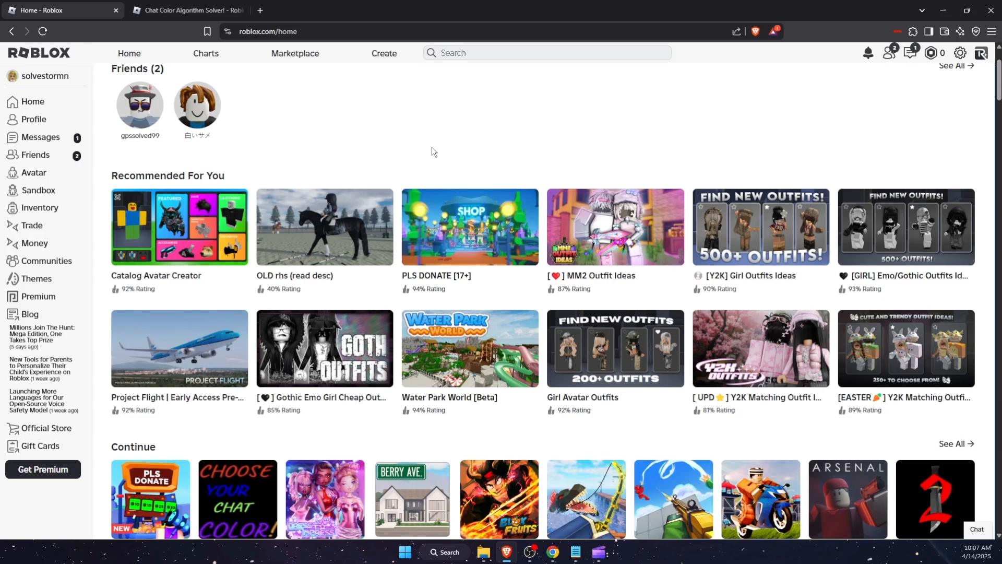
# Step: Switch to the Chat Color Algorithm Solver experience page on the Roblox website
pyautogui.scroll(-3)
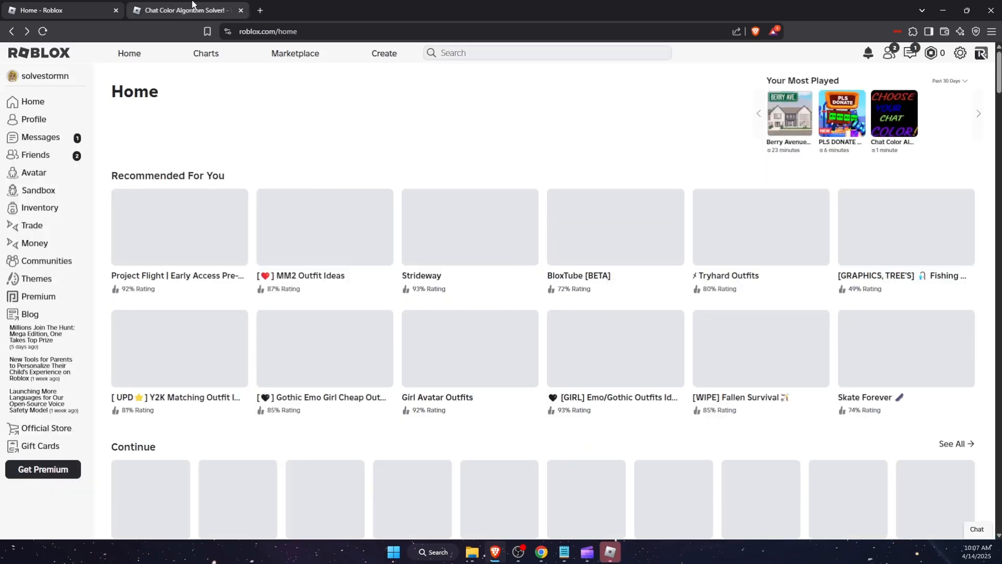
pyautogui.click(186, 10)
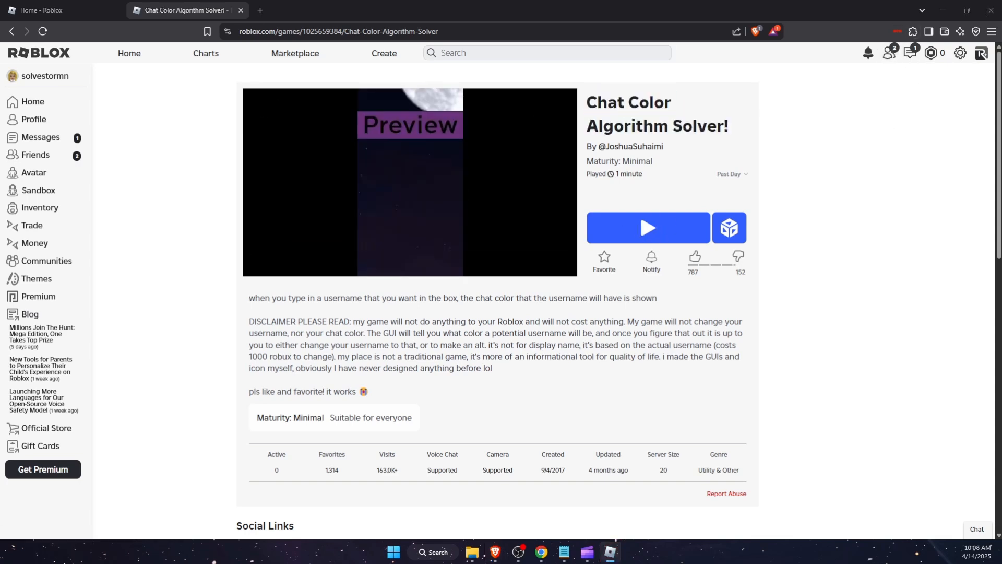
# Step: Launch the solver and enter solvestormn in the name box, which previews as pink
pyautogui.click(647, 229)
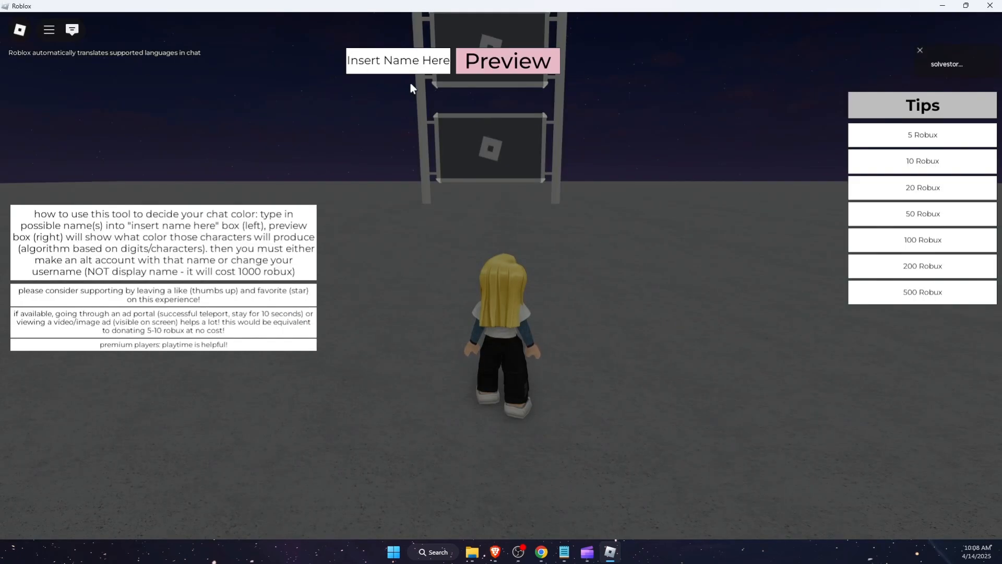
pyautogui.click(398, 61)
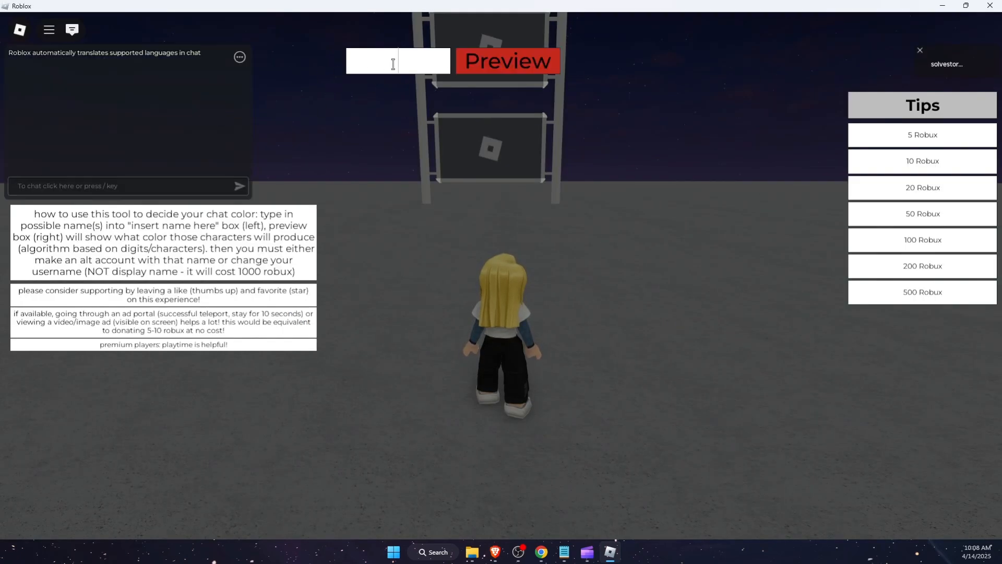
pyautogui.write('solvestorm')
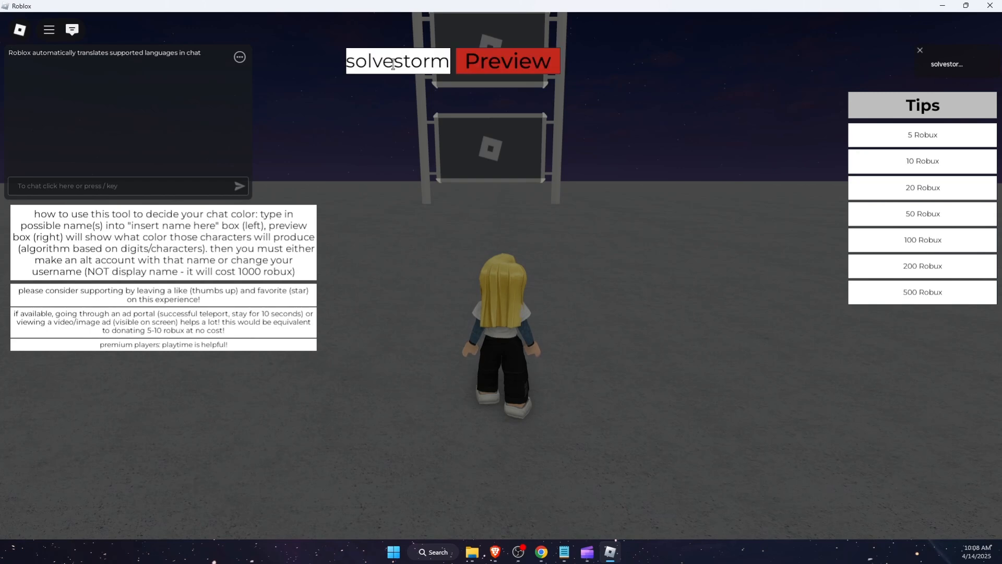
pyautogui.write('n')
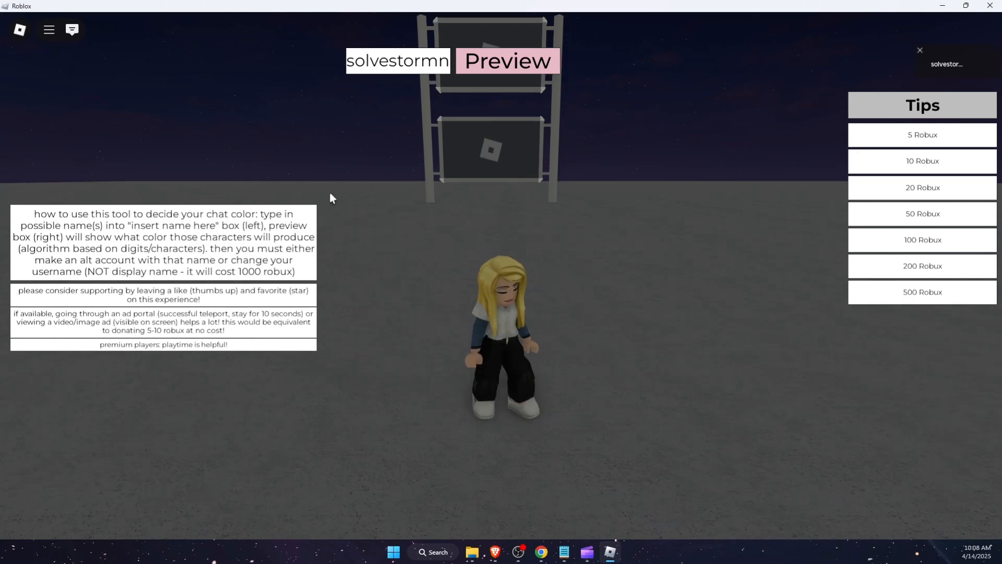
pyautogui.moveTo(536, 140)
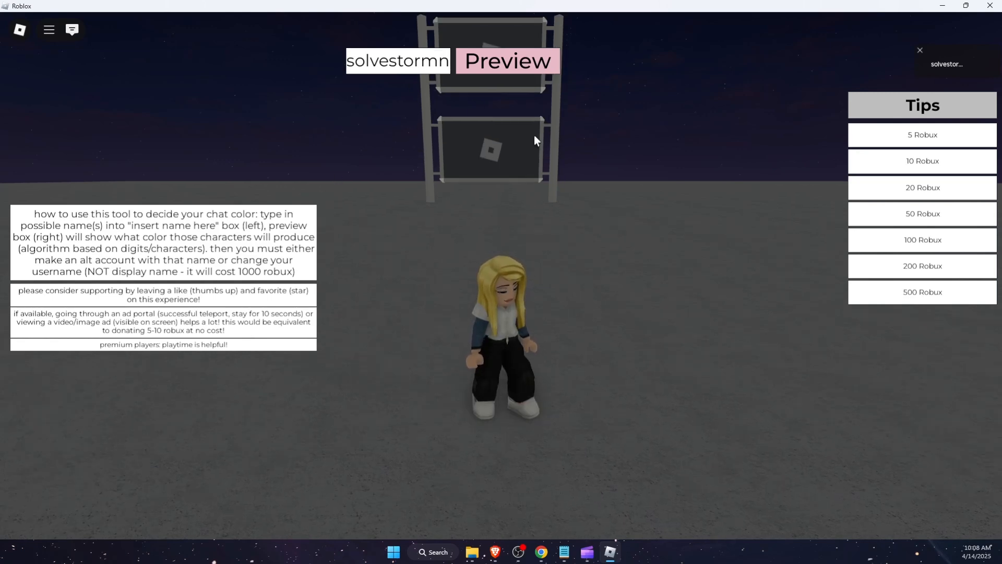
pyautogui.moveTo(515, 198)
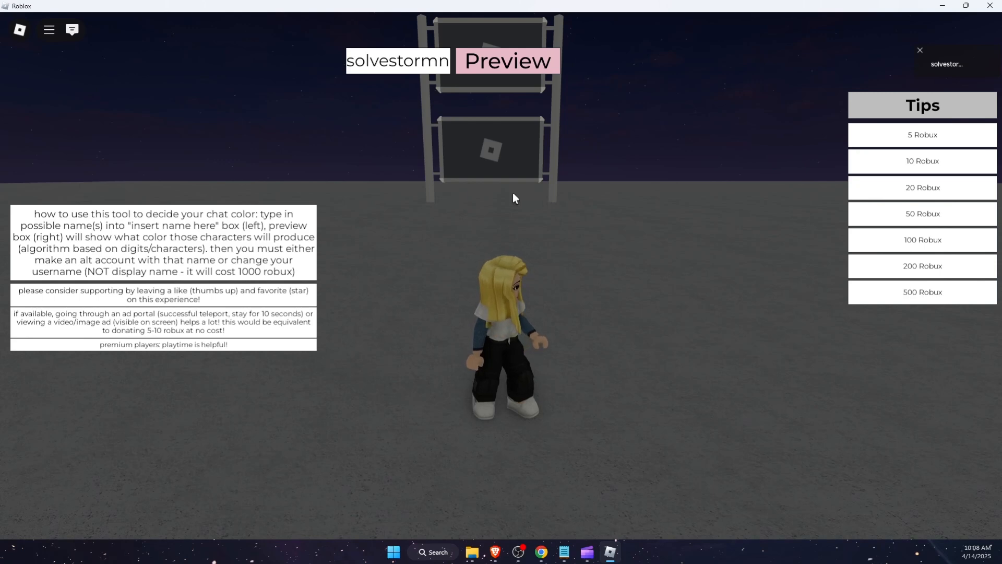
# Step: Replace the name with solvestorm5, which previews as yellow
pyautogui.doubleClick(266, 272)
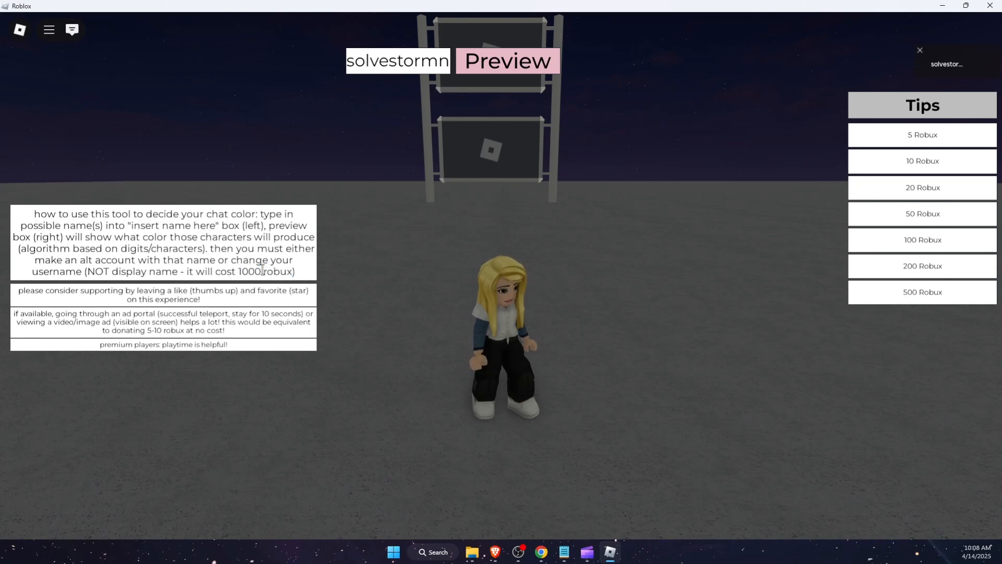
pyautogui.doubleClick(72, 260)
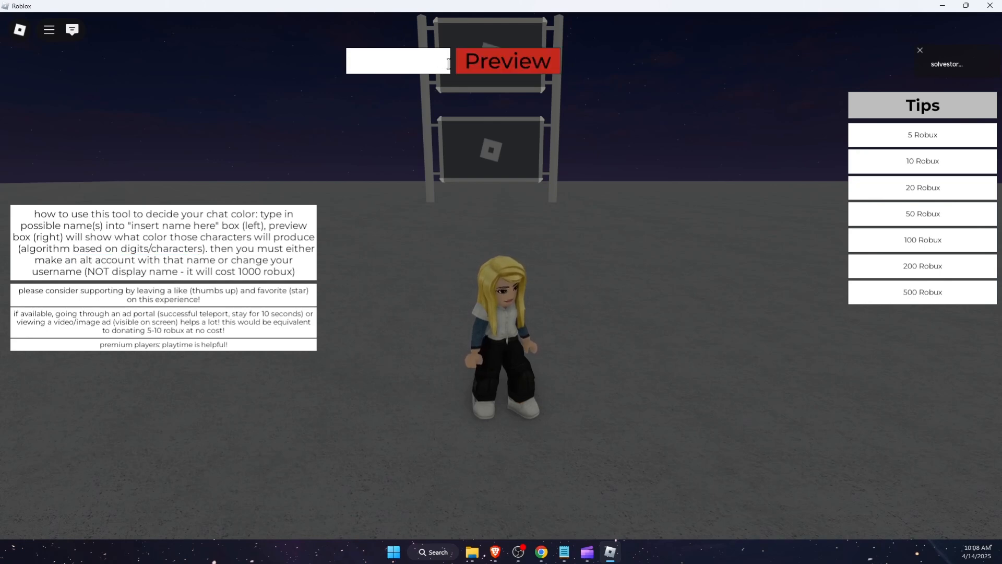
pyautogui.write('solvestorm5')
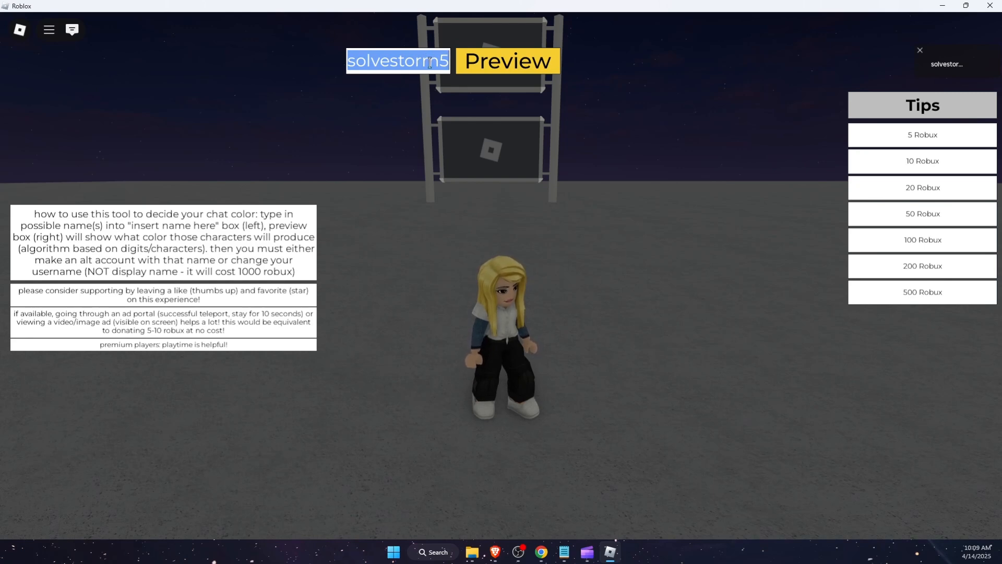
pyautogui.moveTo(542, 451)
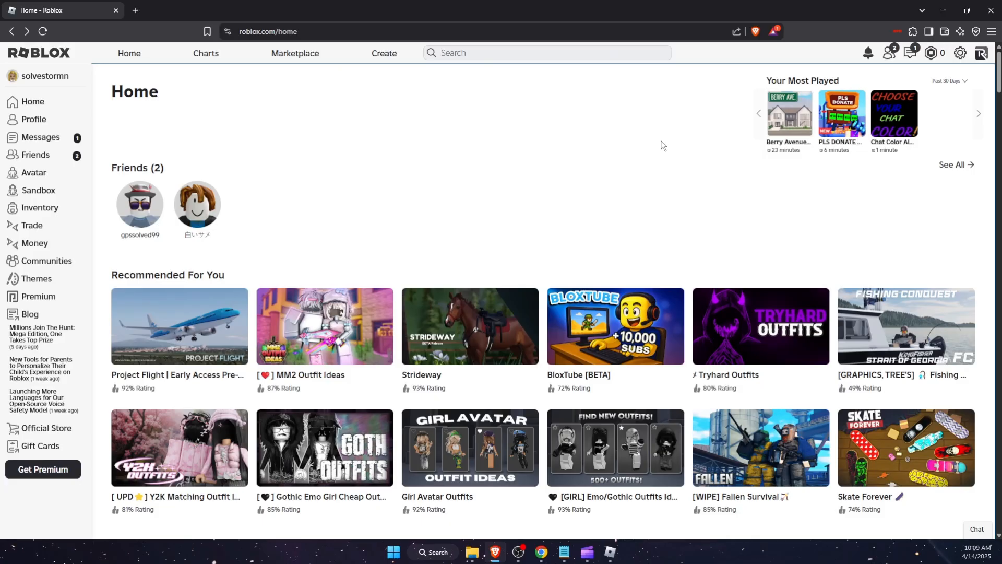
# Step: Log out and sign up a new account with username solvestorm5
pyautogui.click(981, 53)
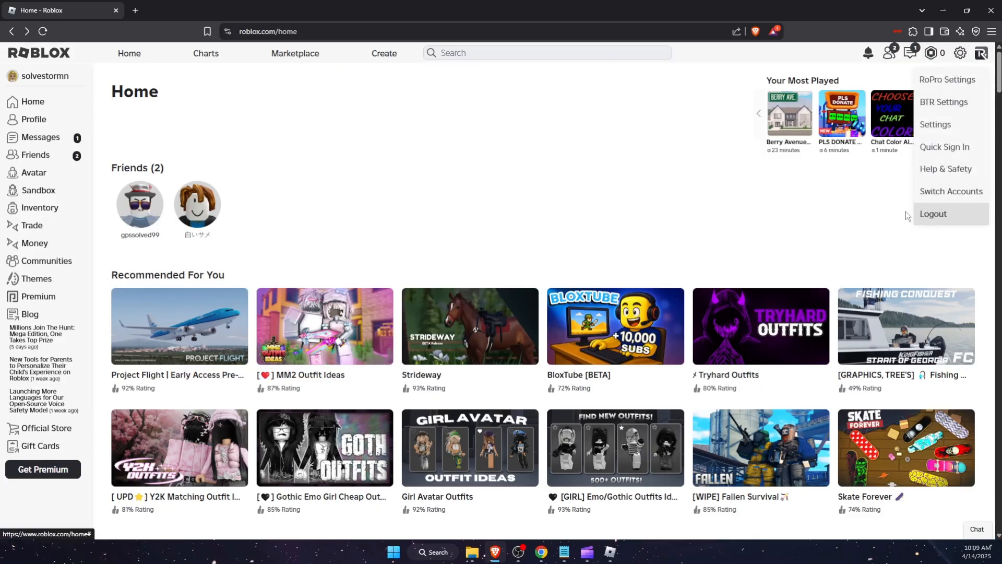
pyautogui.click(933, 213)
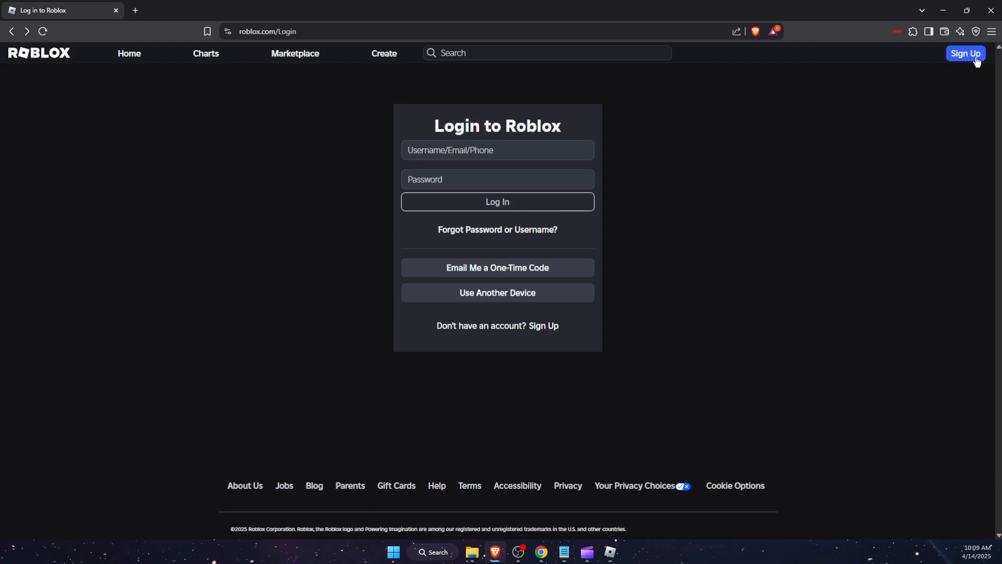
pyautogui.click(965, 53)
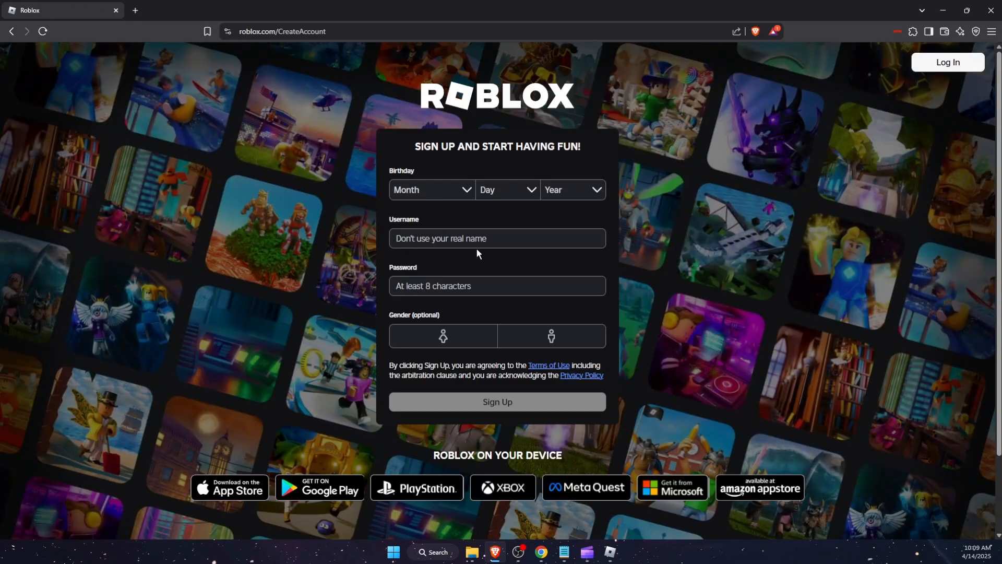
pyautogui.write('solvestorm5')
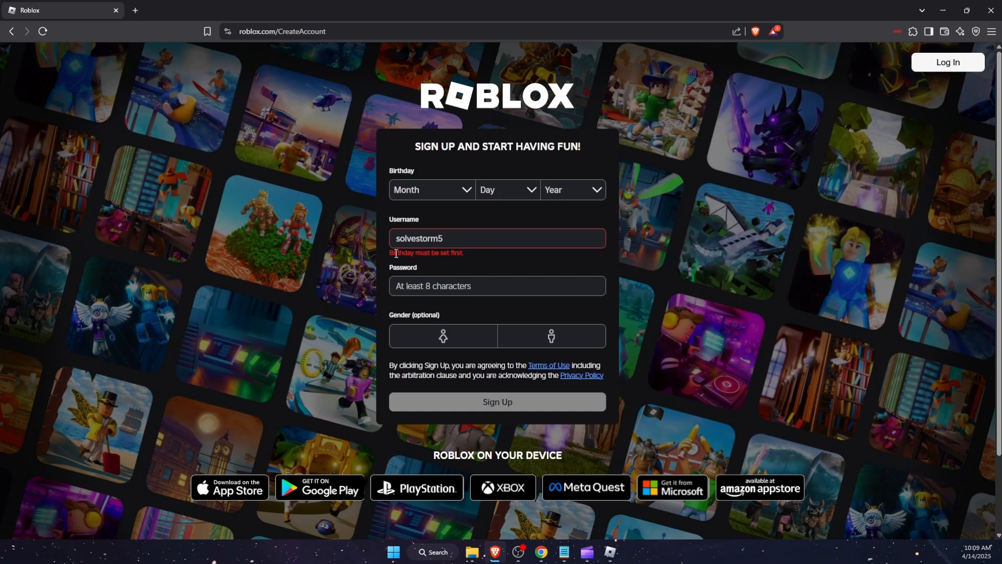
pyautogui.moveTo(453, 255)
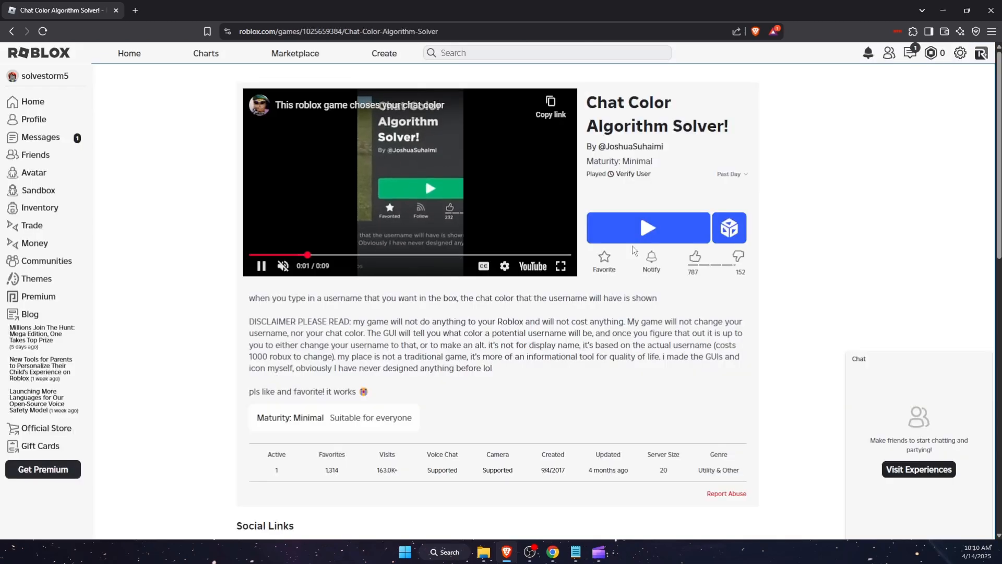
# Step: Launch the Chat Color Algorithm Solver experience under the new solvestorm5 account
pyautogui.click(648, 228)
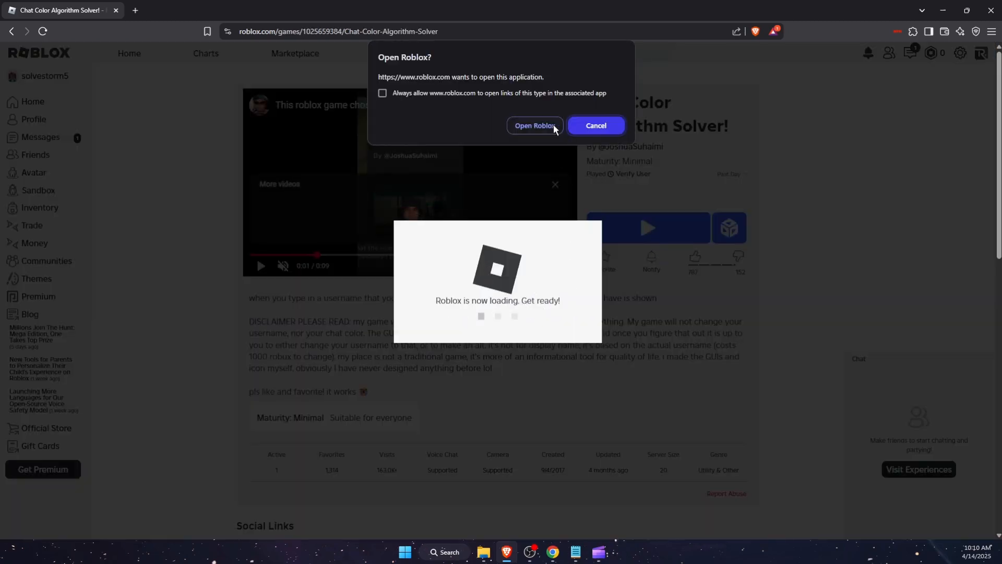
pyautogui.click(534, 125)
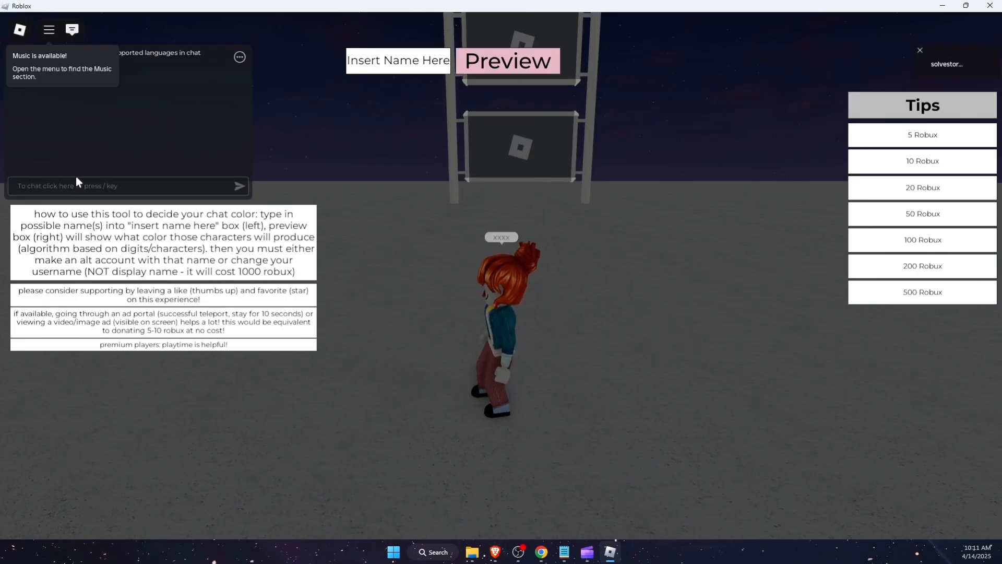
# Step: Send a test chat message 'xxxx' so solvestorm5 shows in yellow in chat
pyautogui.write('xxxx')
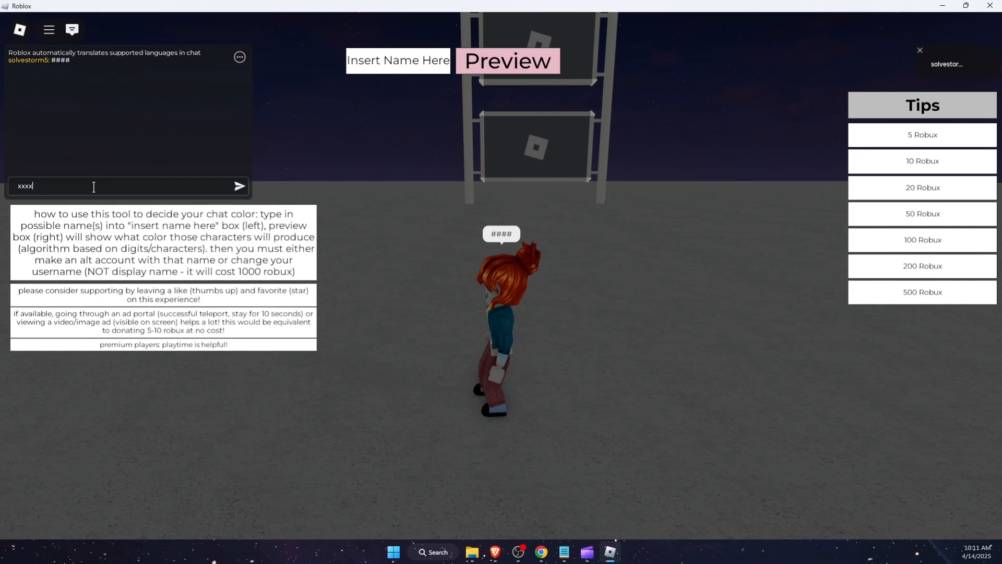
pyautogui.press('Return')
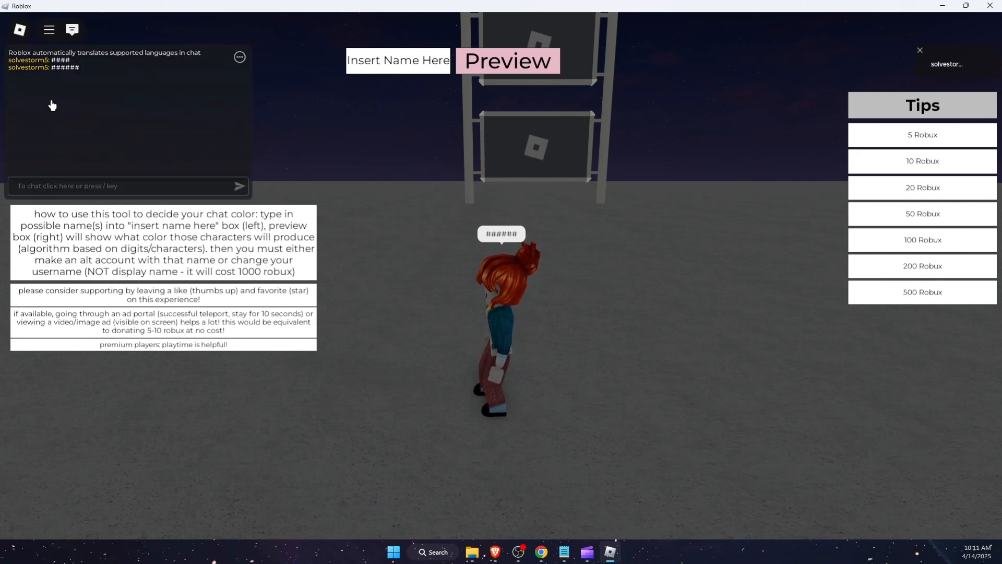
pyautogui.moveTo(217, 246)
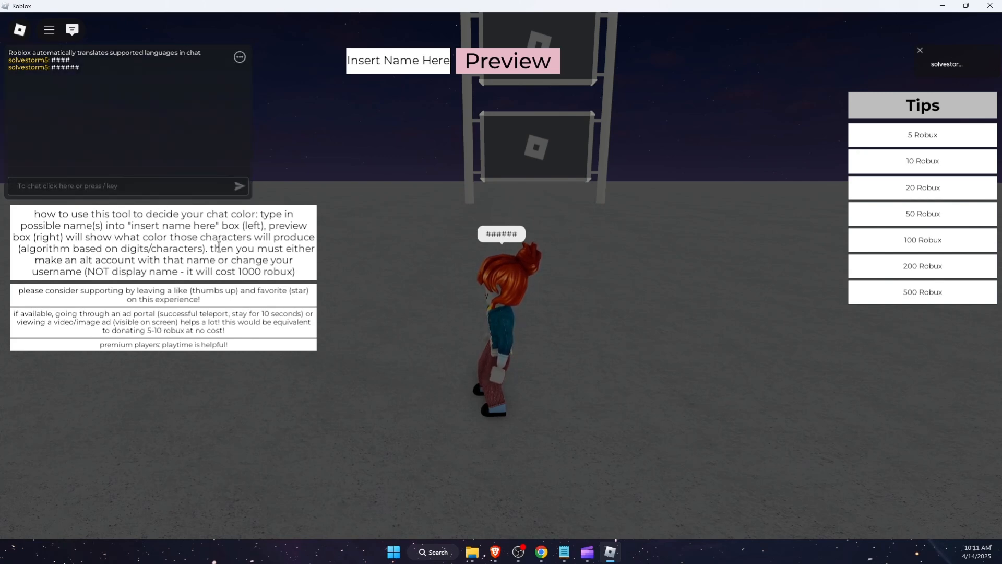